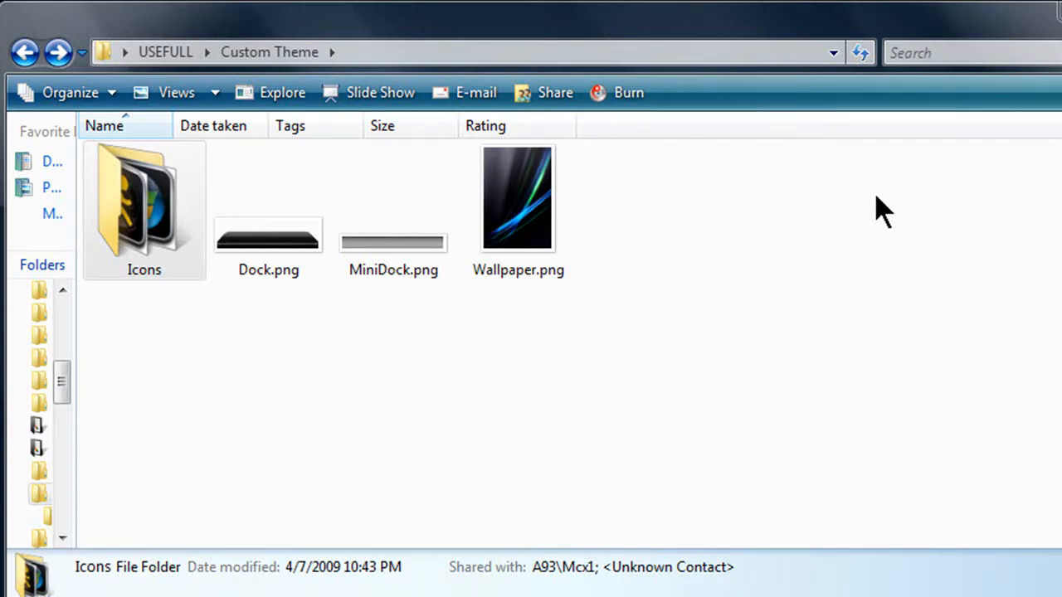
Check the Wallpaper.png and MiniDock.png details, then enter the Icons folder of 31 icon PNGs.
click(518, 199)
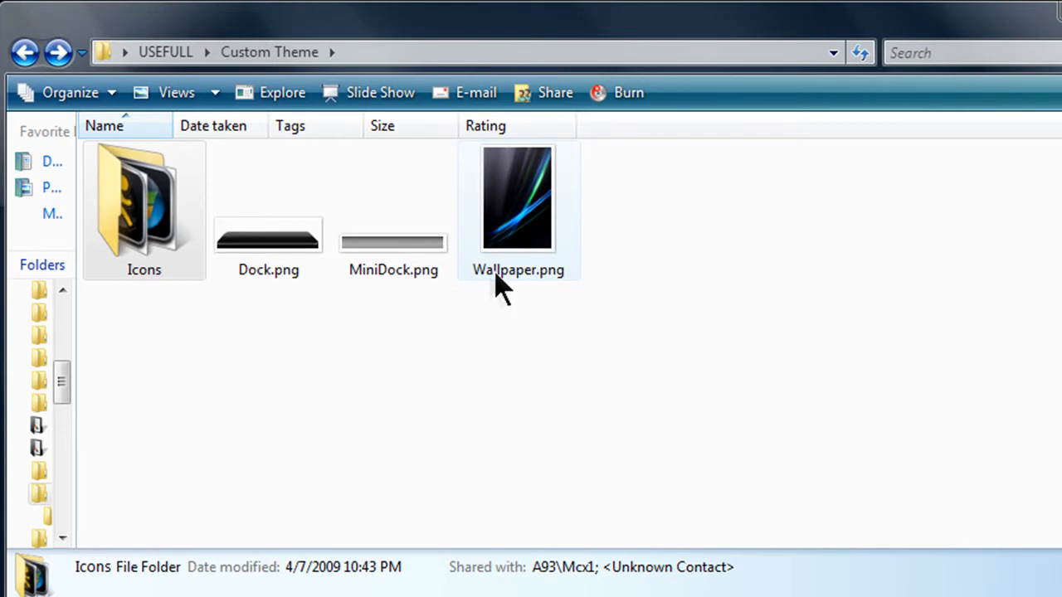
mouse_move(518, 273)
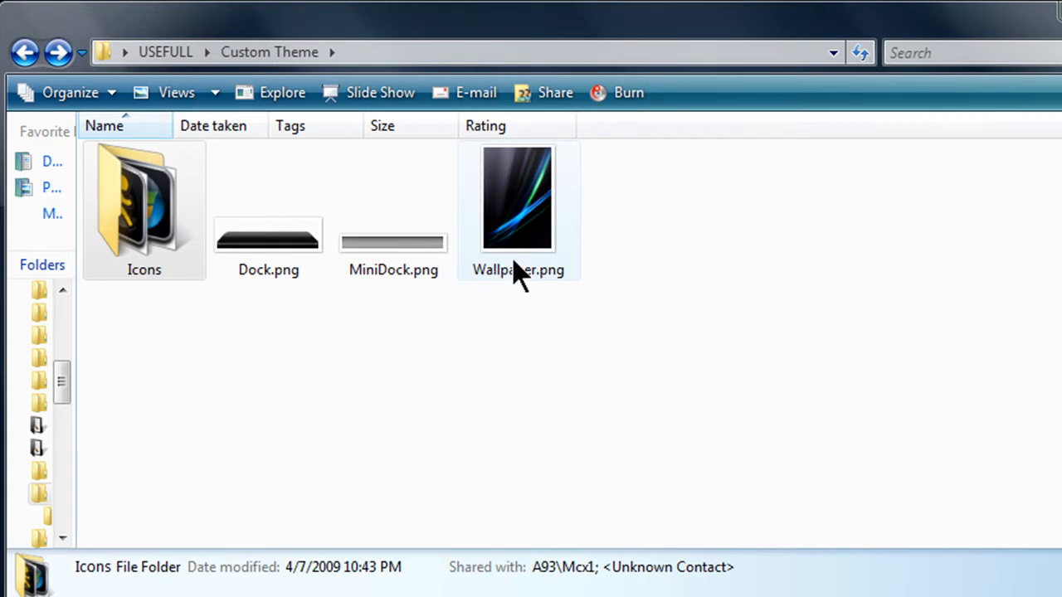
click(517, 199)
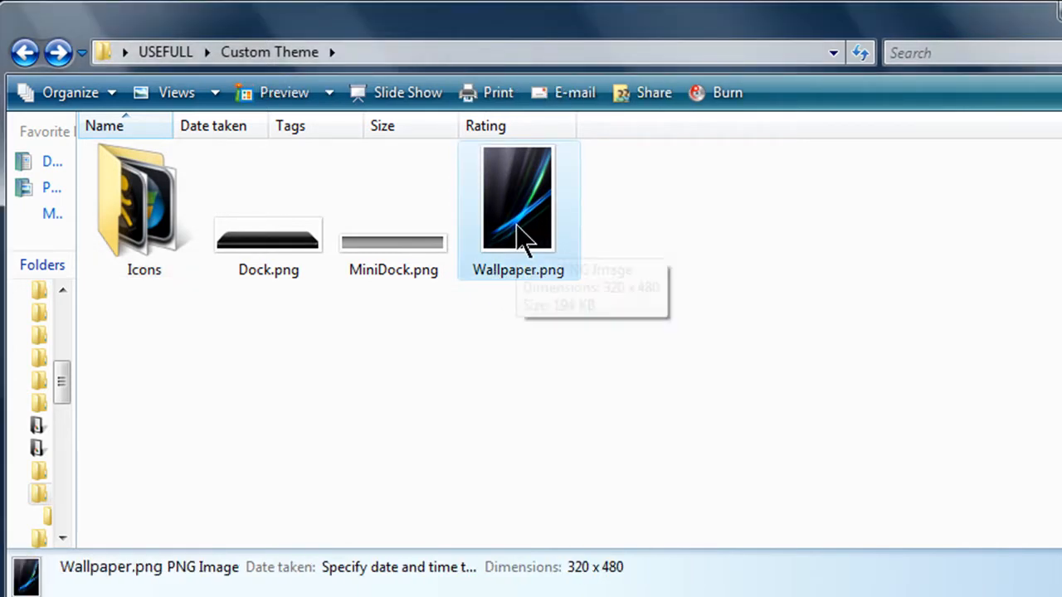
mouse_move(828, 209)
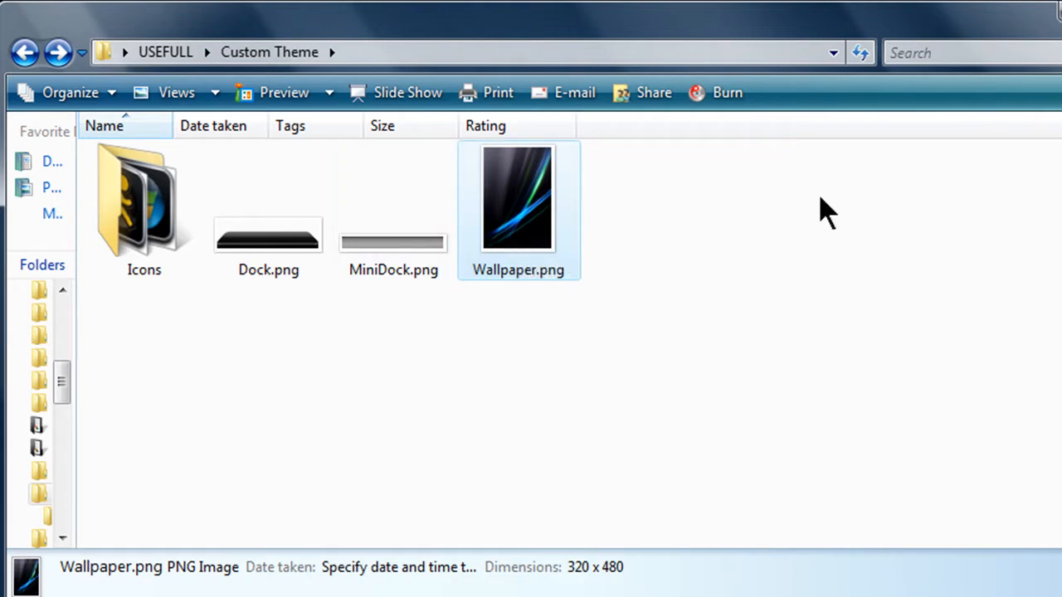
mouse_move(545, 196)
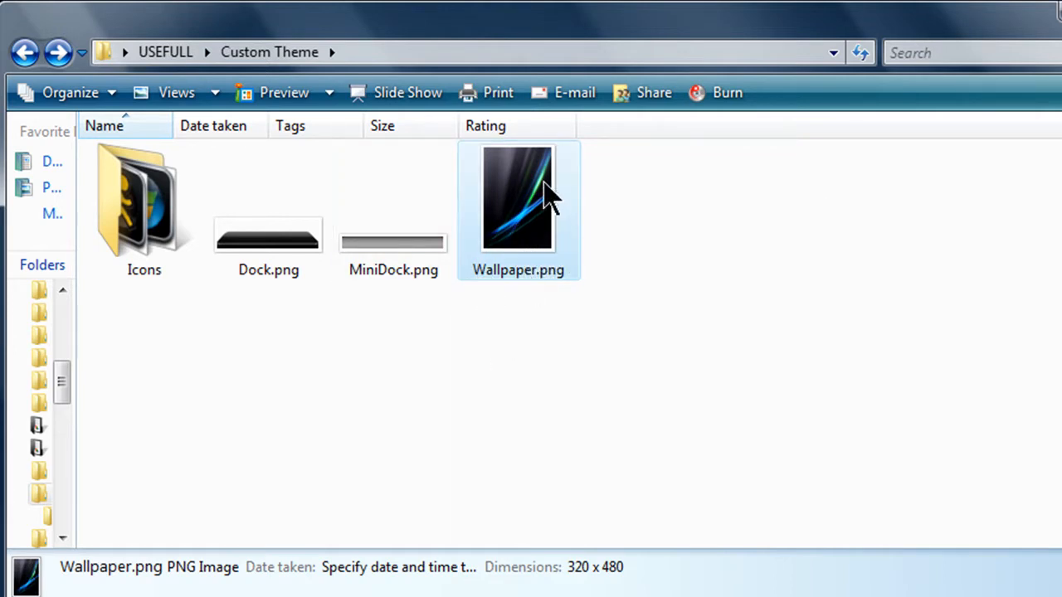
mouse_move(532, 220)
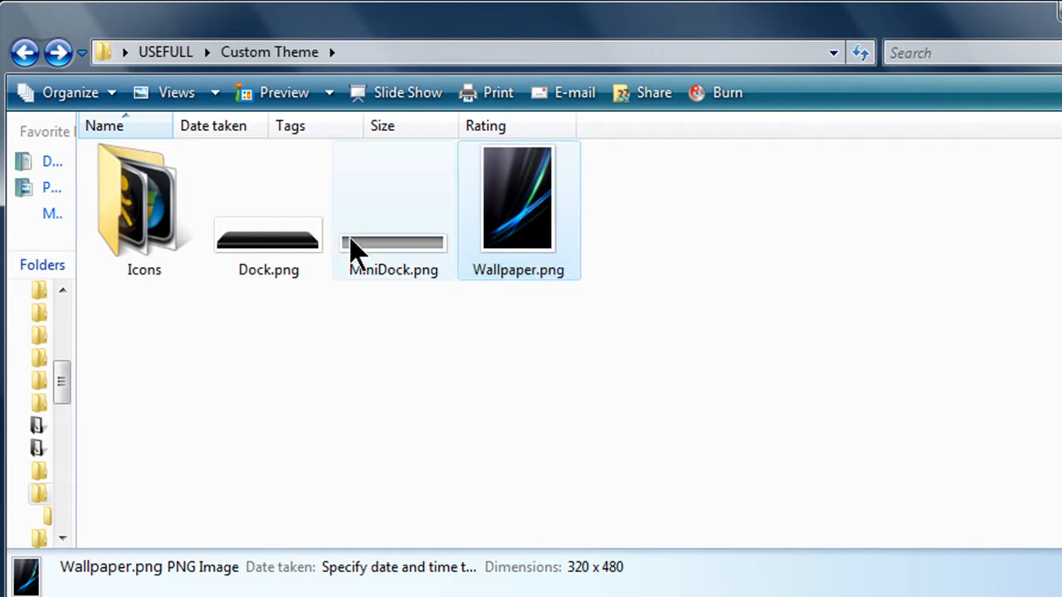
click(392, 208)
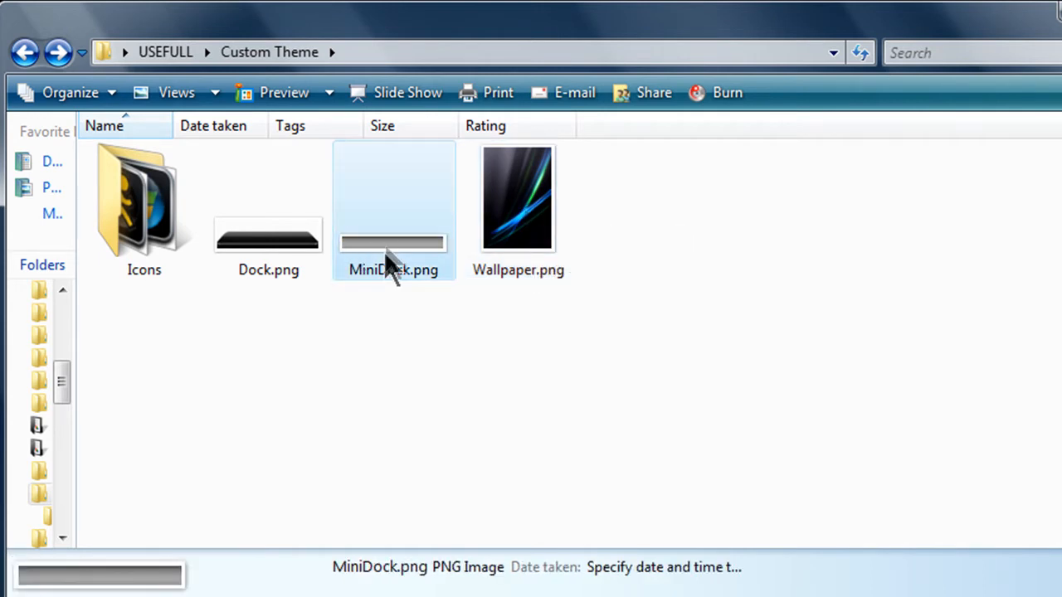
mouse_move(394, 257)
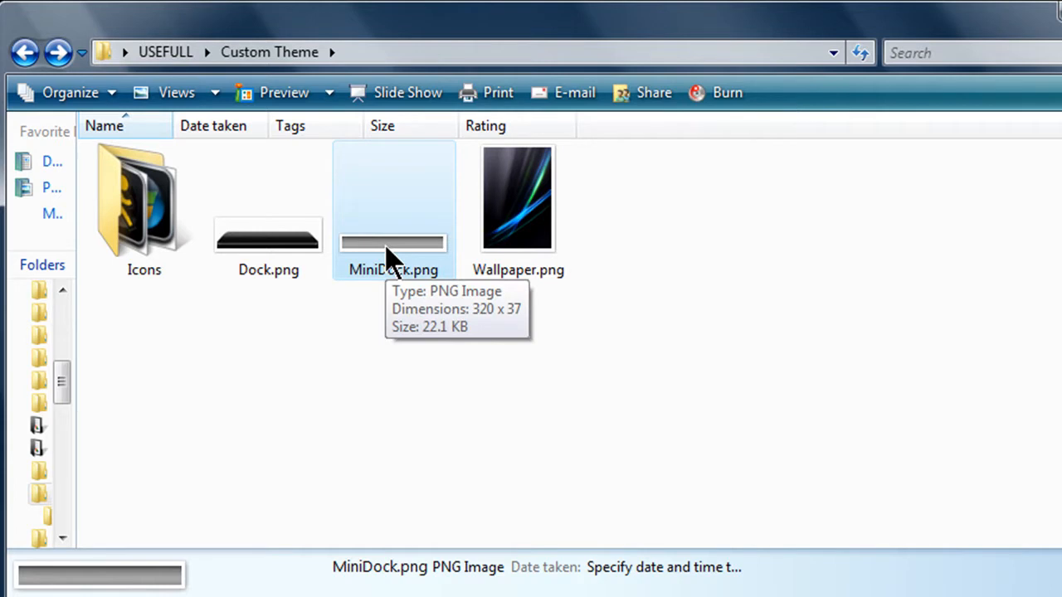
mouse_move(265, 236)
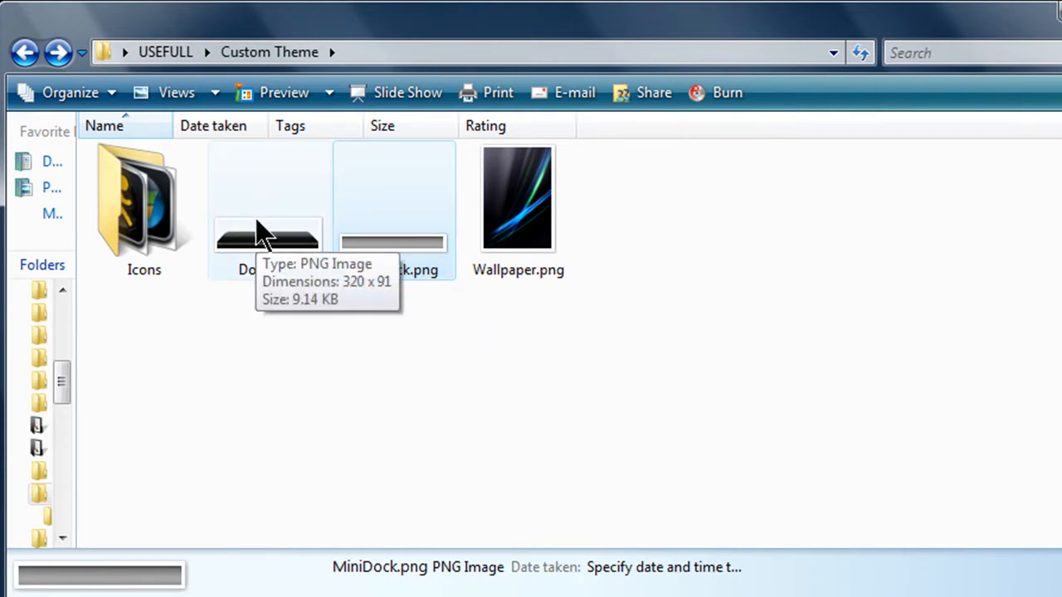
mouse_move(262, 212)
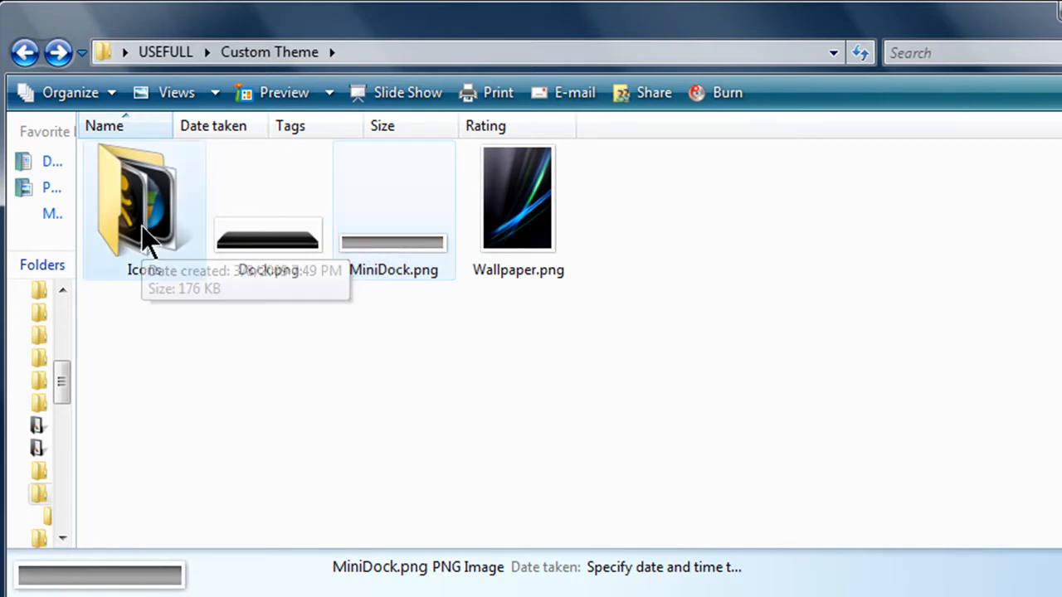
double_click(142, 199)
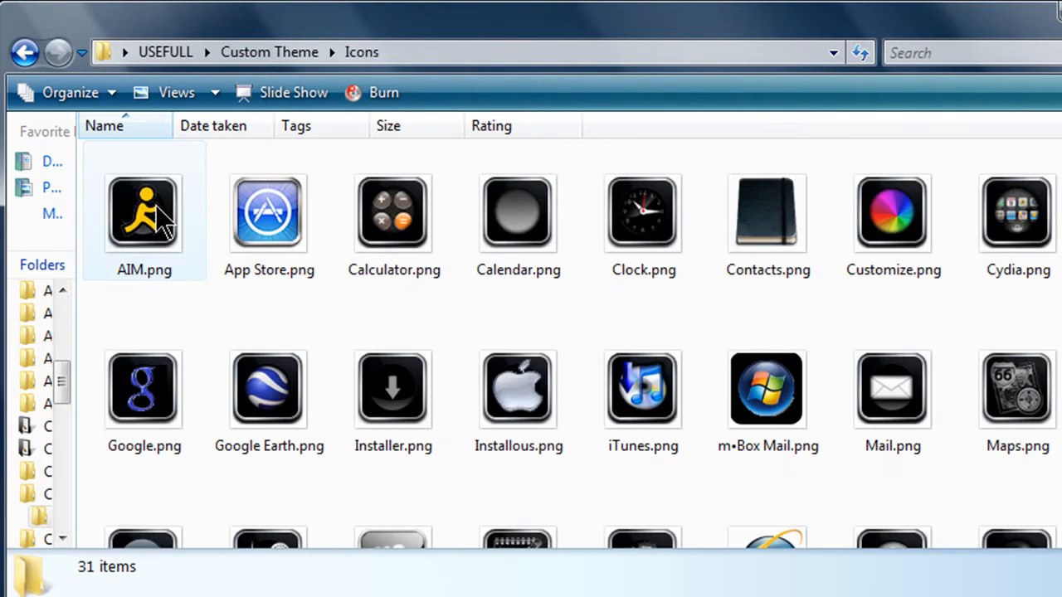
mouse_move(141, 215)
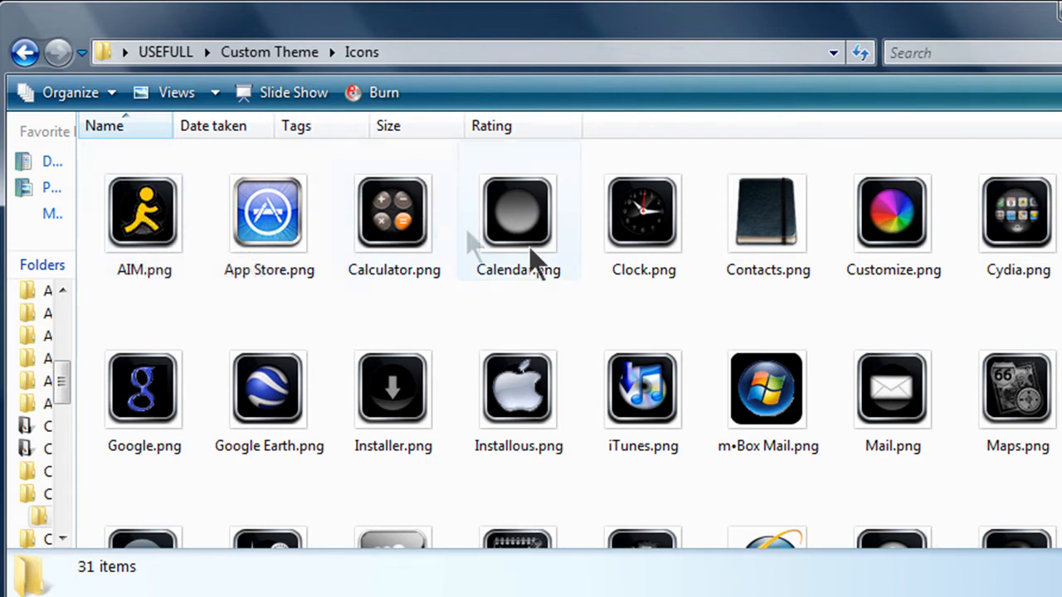
mouse_move(518, 390)
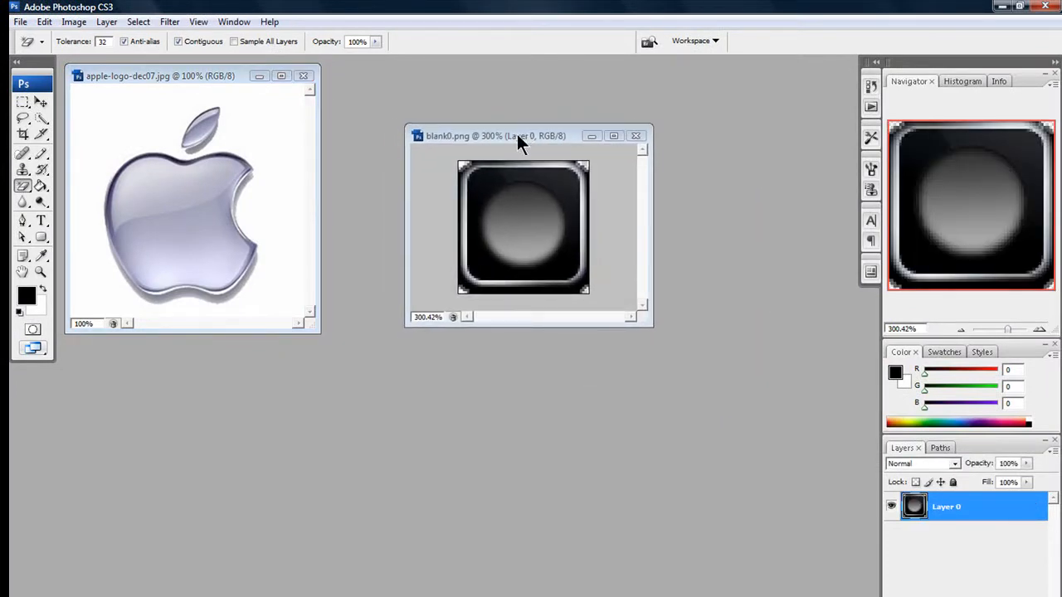
Bring the Apple logo image forward and reach its Image Size settings.
click(191, 76)
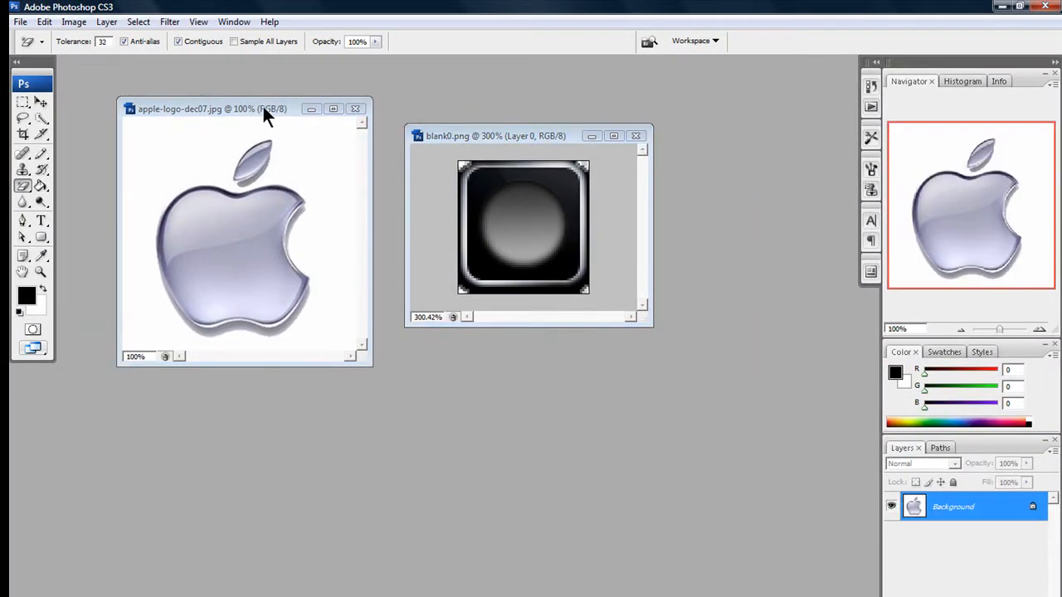
click(212, 109)
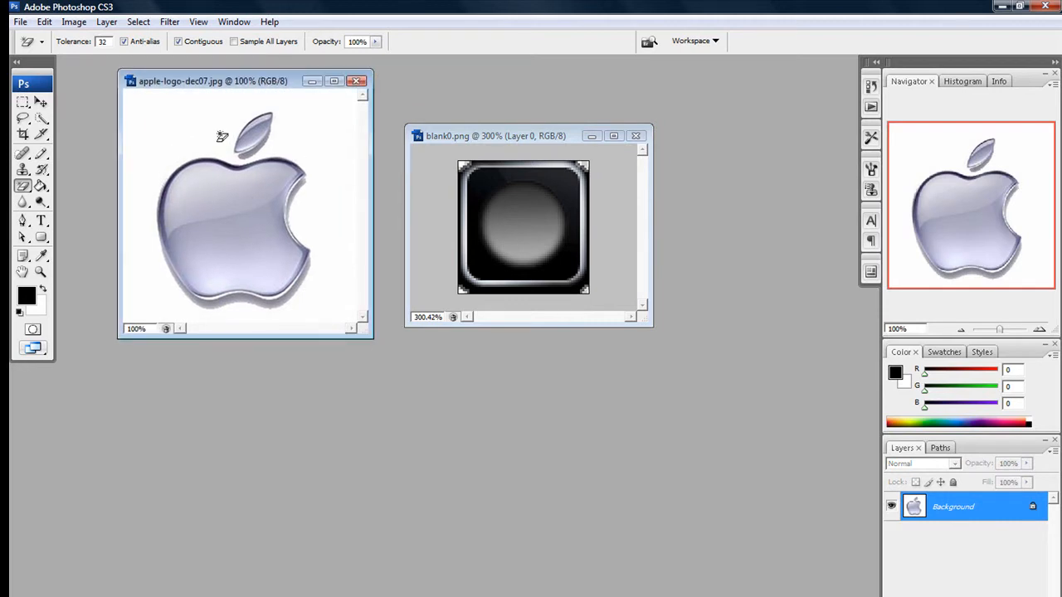
mouse_move(535, 236)
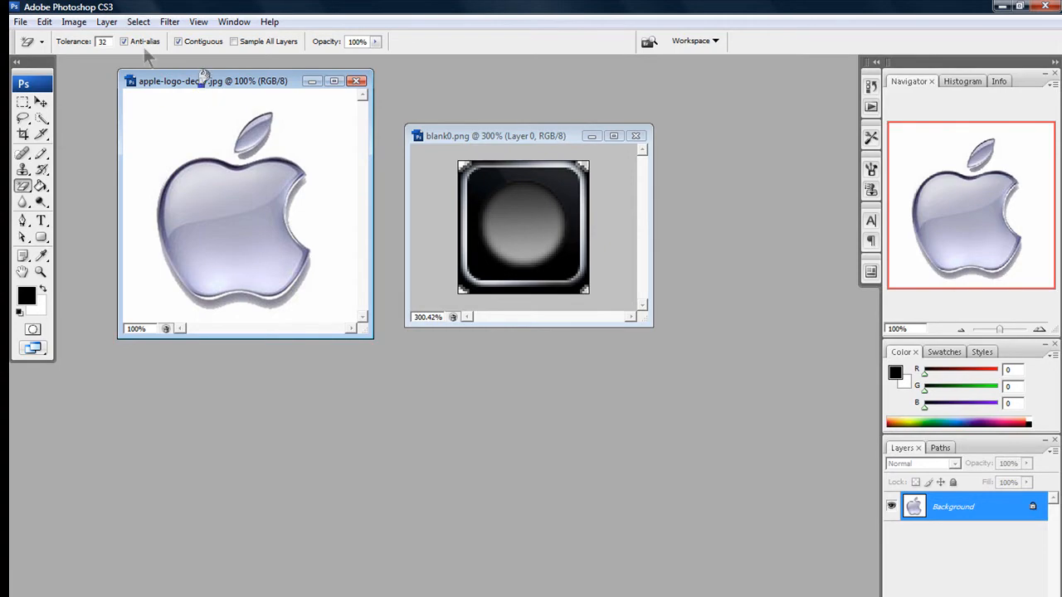
click(140, 21)
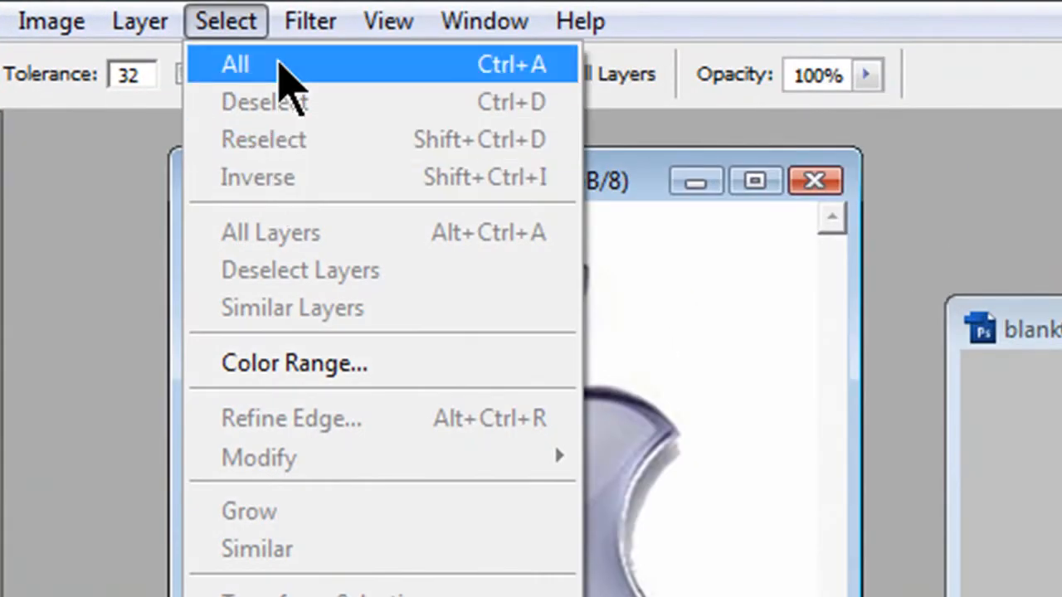
click(236, 63)
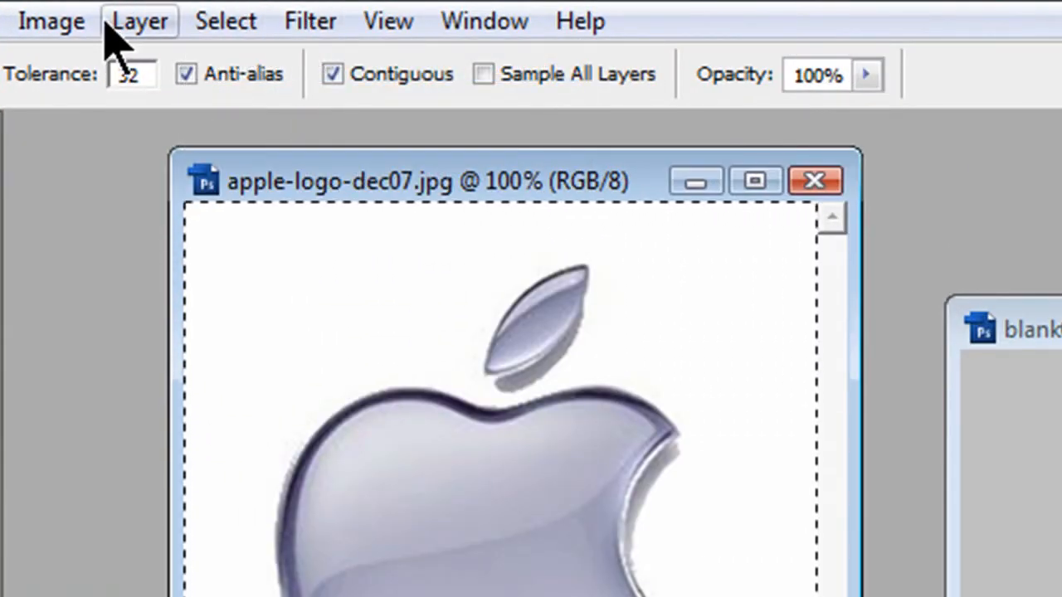
click(50, 20)
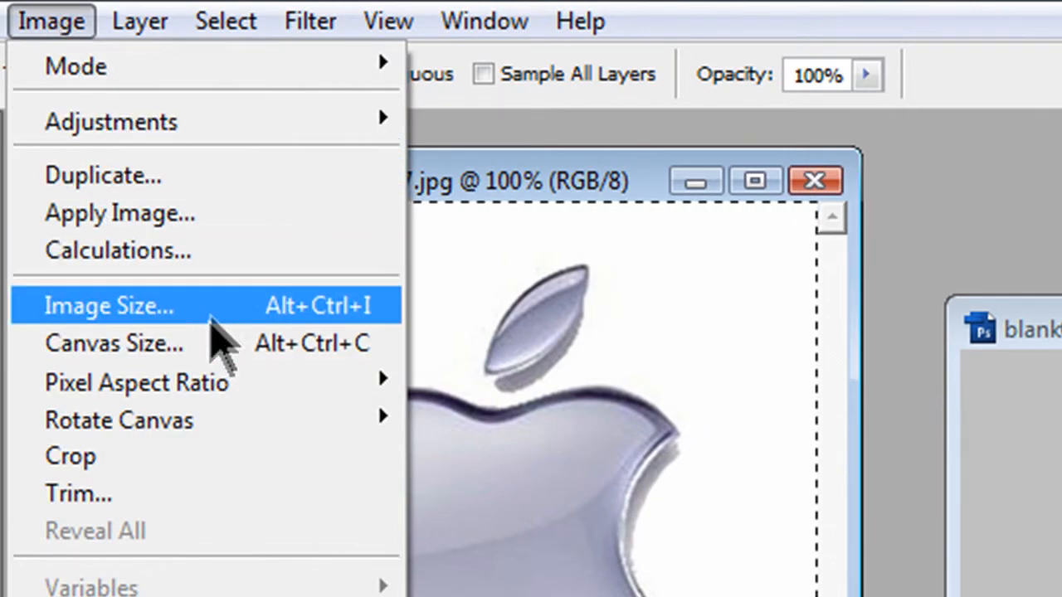
click(110, 305)
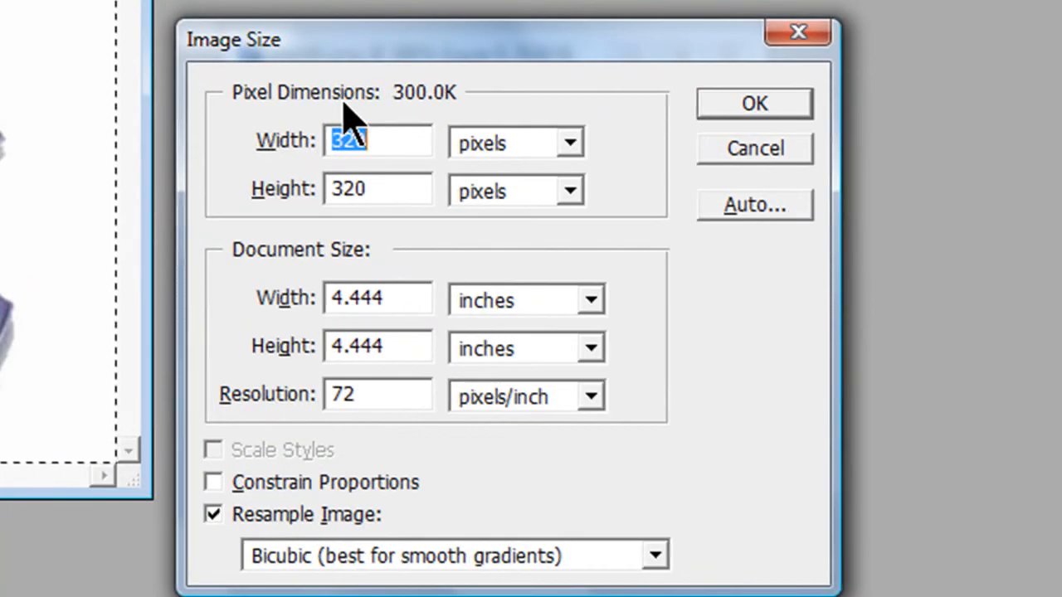
Resize the Apple logo from 320×320 to 40×40 pixels without constrained proportions.
text(59)
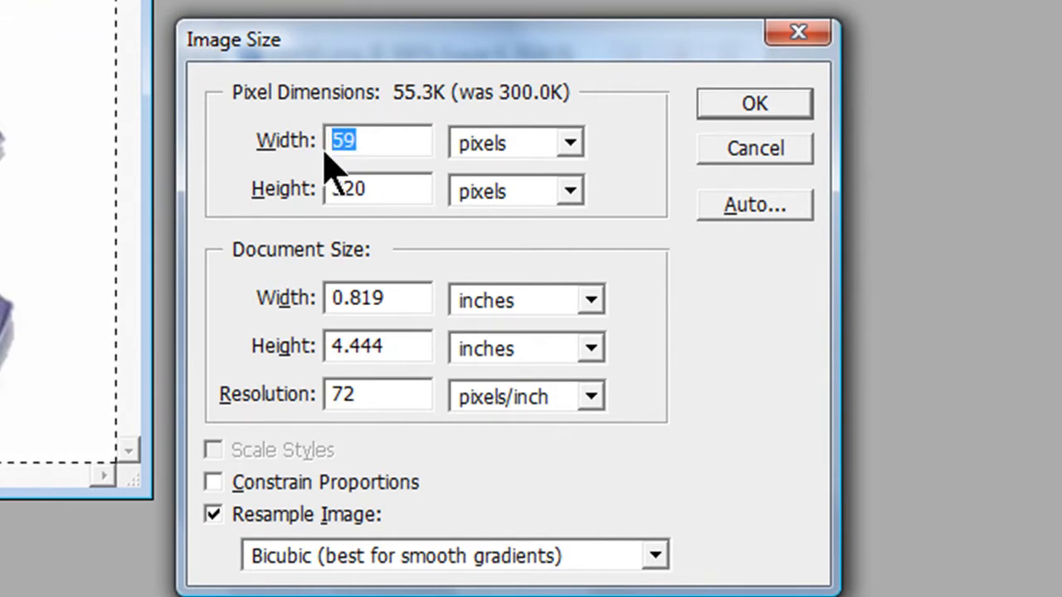
text(40)
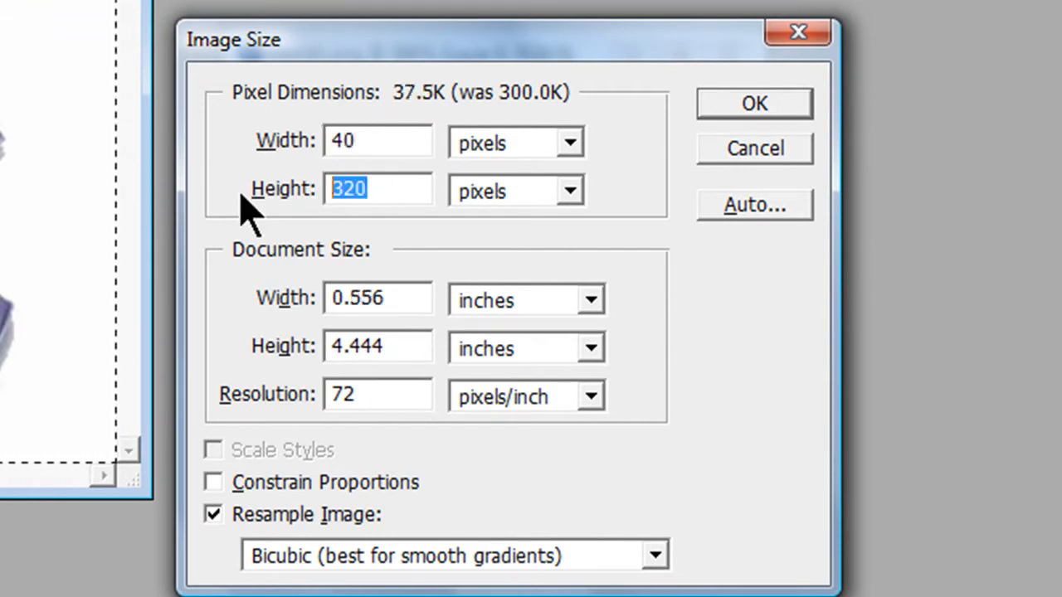
text(40)
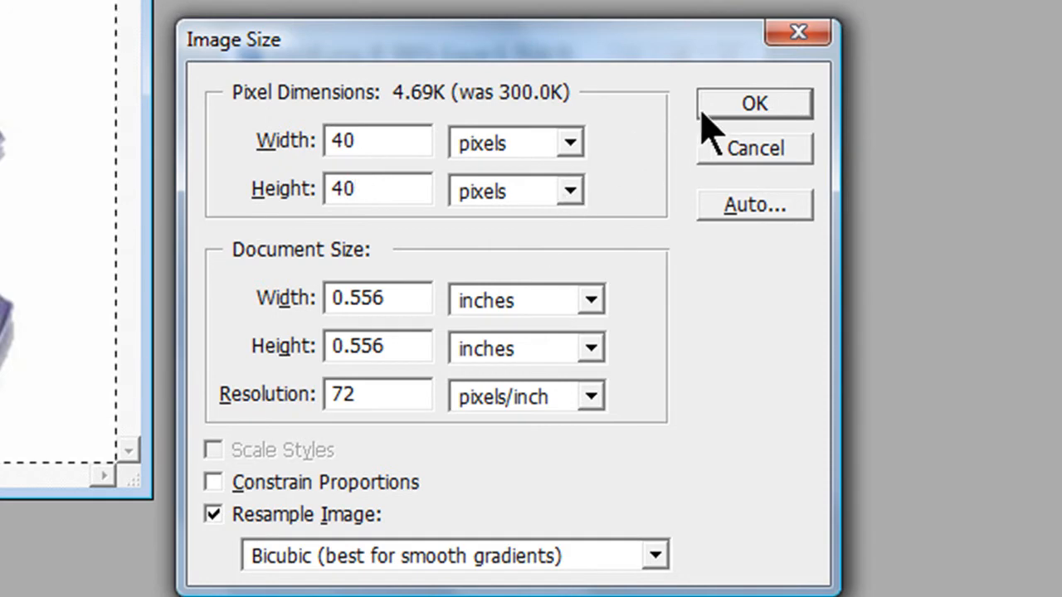
click(753, 103)
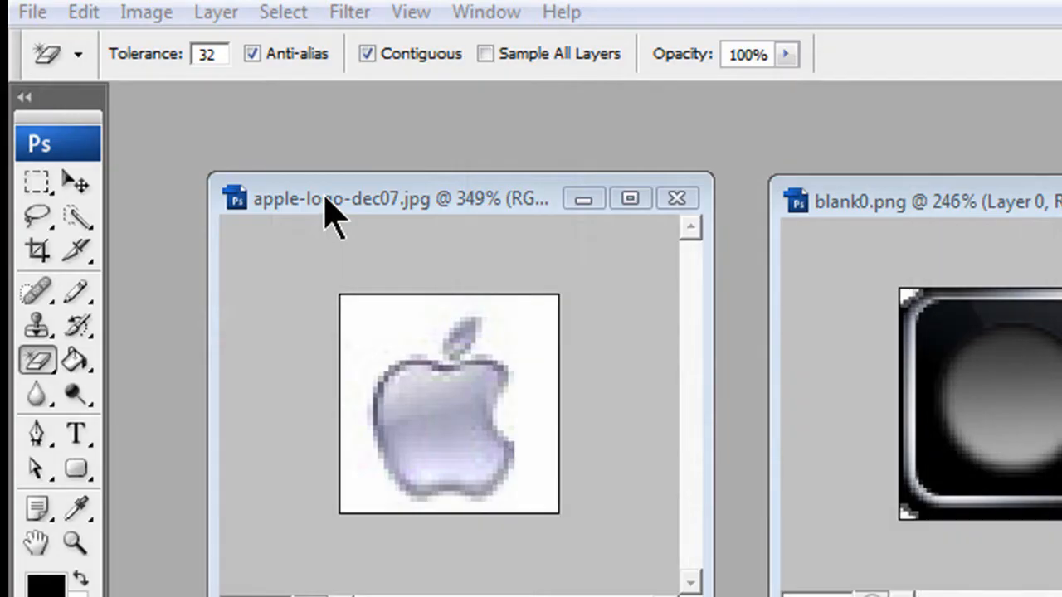
Paste the 40×40 logo into blank0.png, centre it on the black rounded square and erase its white background.
click(282, 12)
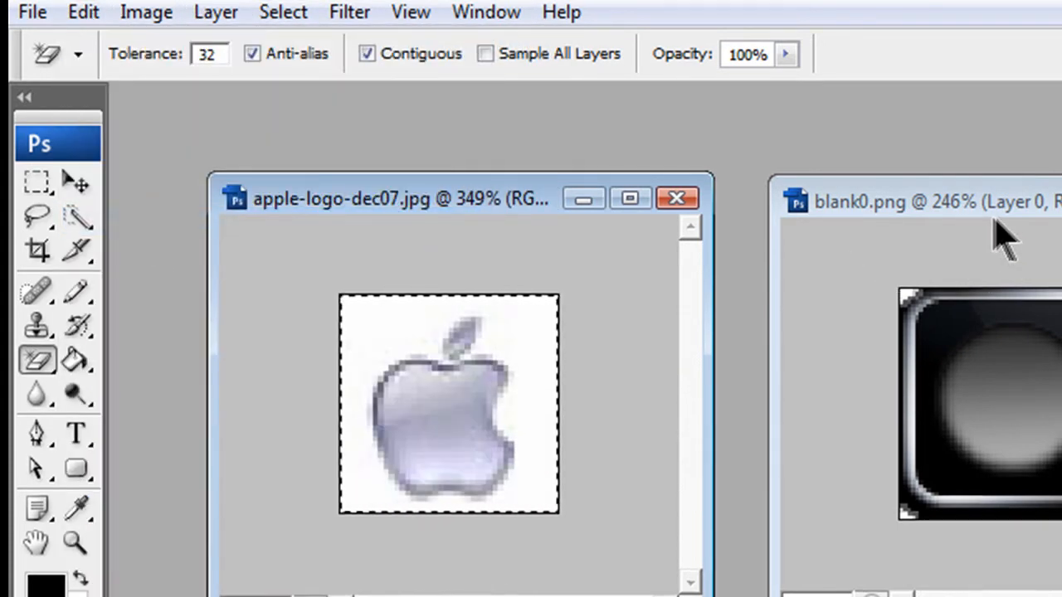
click(66, 10)
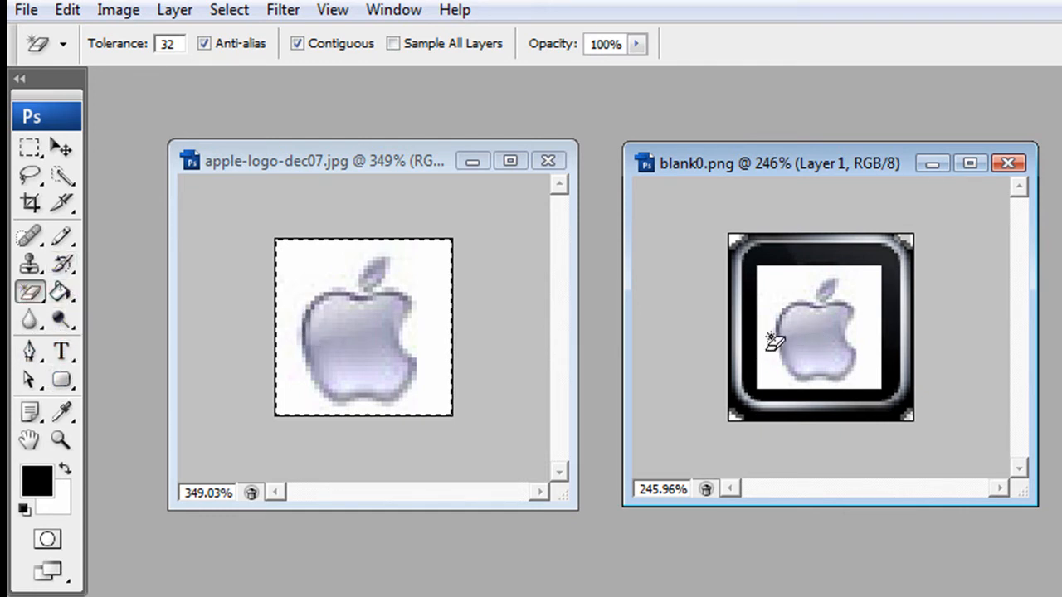
drag(797, 357, 838, 332)
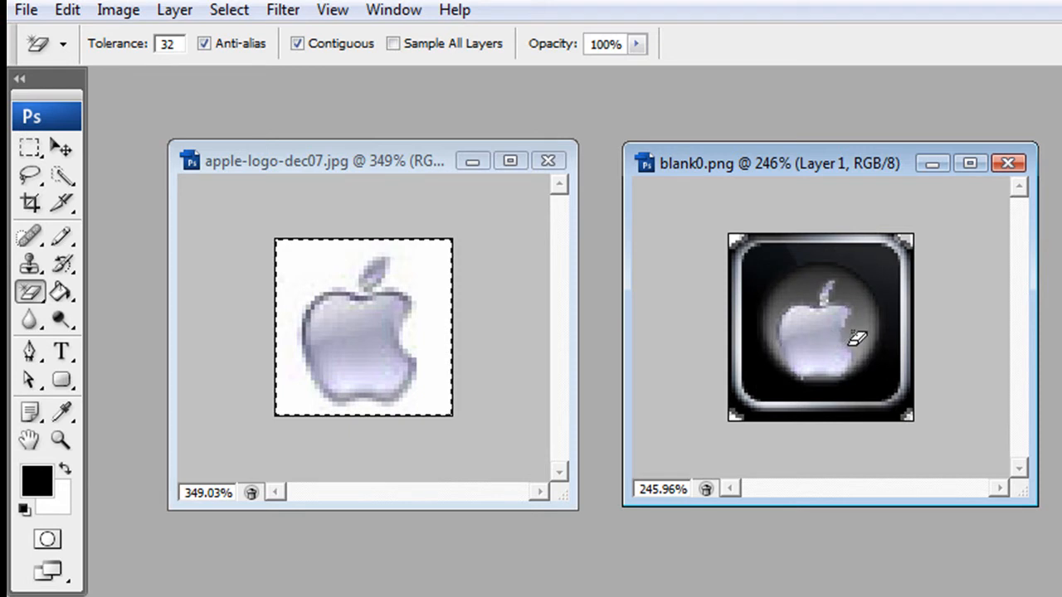
click(60, 146)
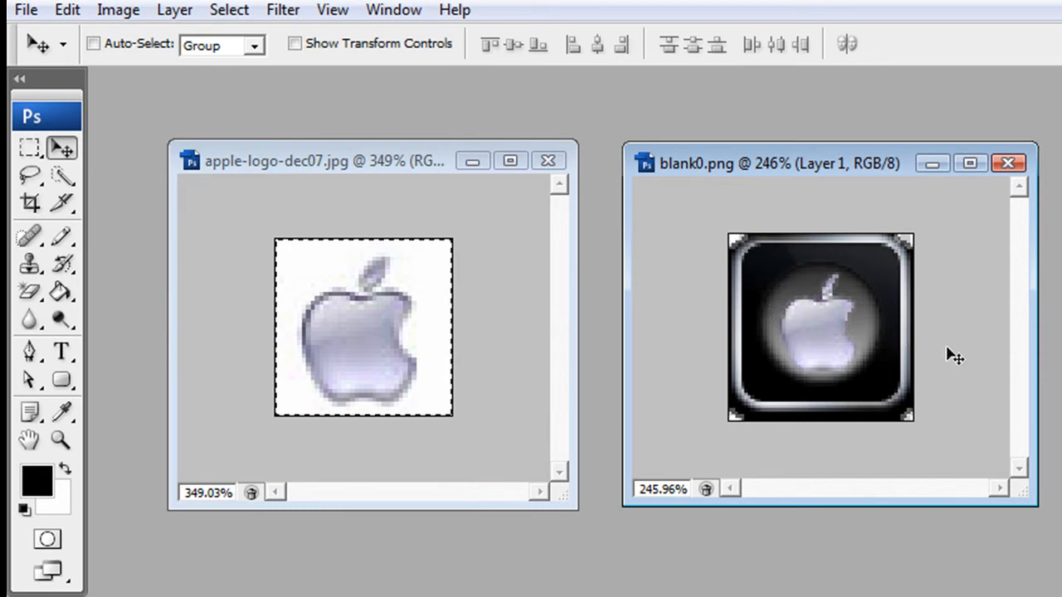
mouse_move(717, 133)
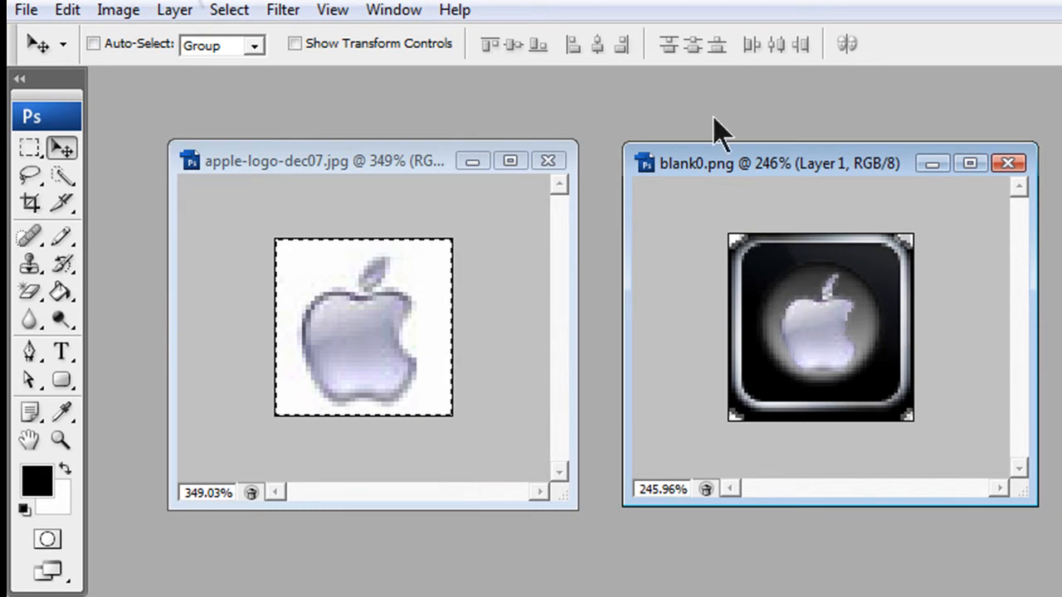
click(26, 10)
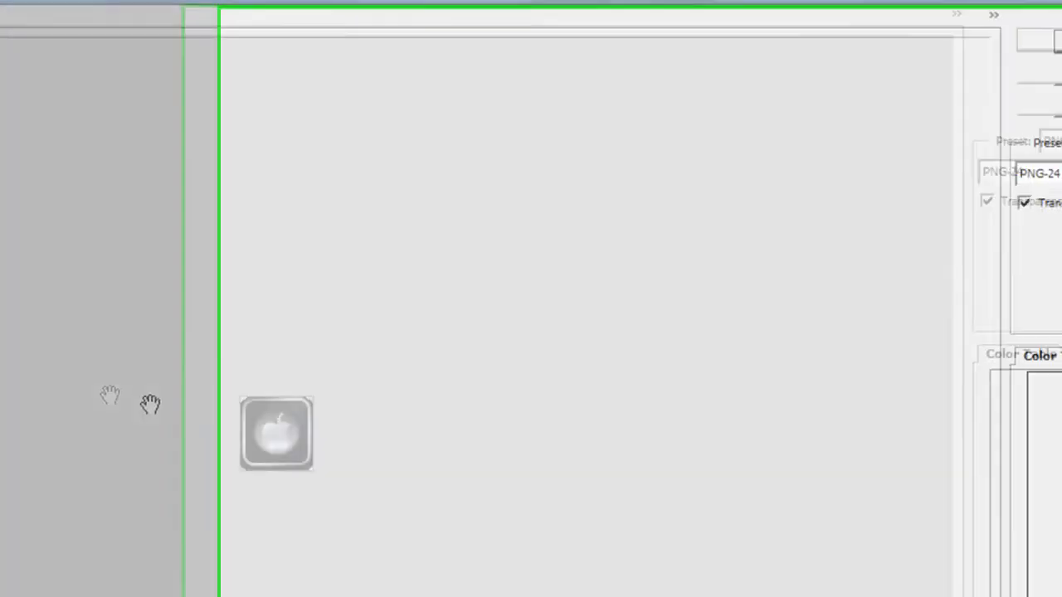
Export the finished icon via Save for Web as PNG-24 with transparency.
click(959, 129)
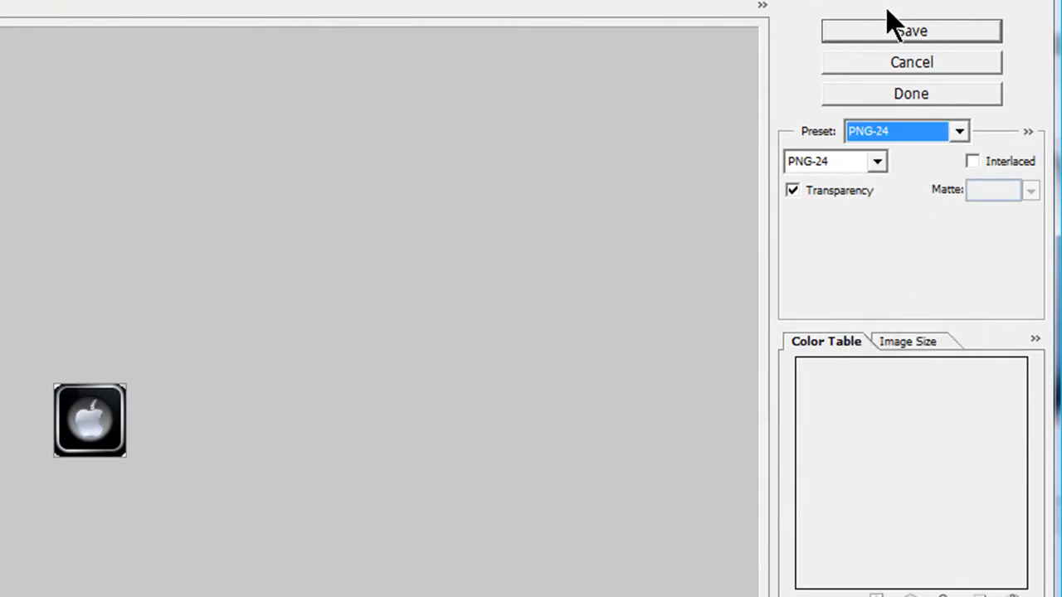
click(911, 30)
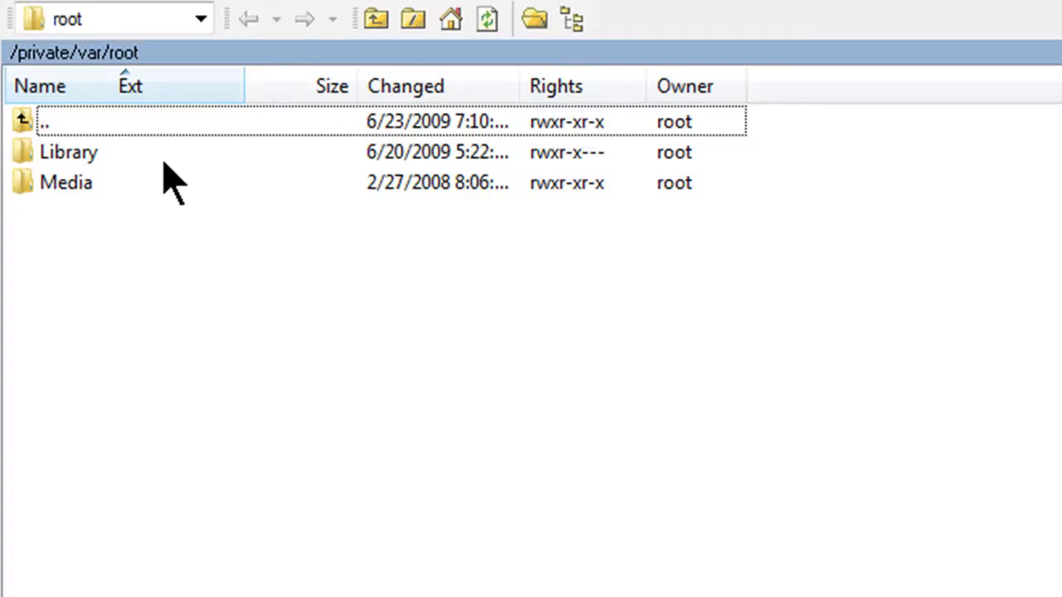
mouse_move(47, 136)
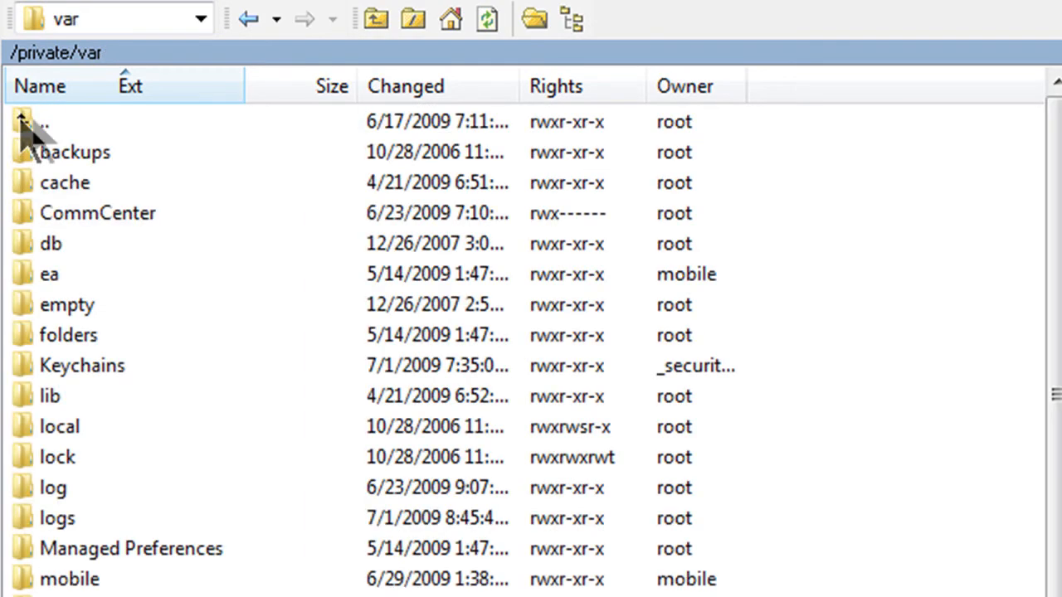
Scroll through the phone's Themes folder list (Dim Icons.theme, Saurik.theme, User Wallpaper.theme).
scroll(down, 3)
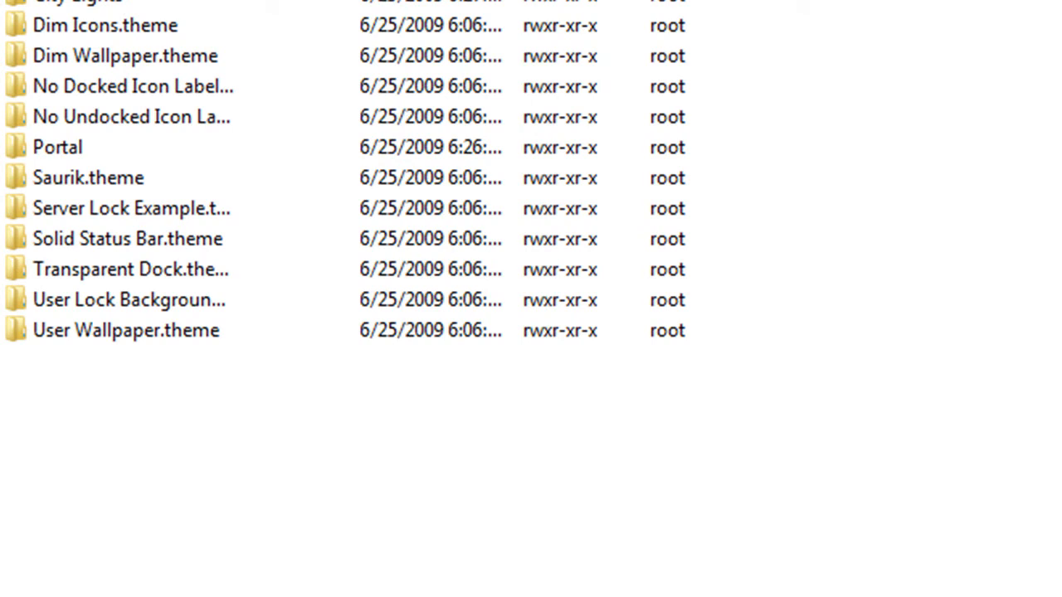
mouse_move(390, 539)
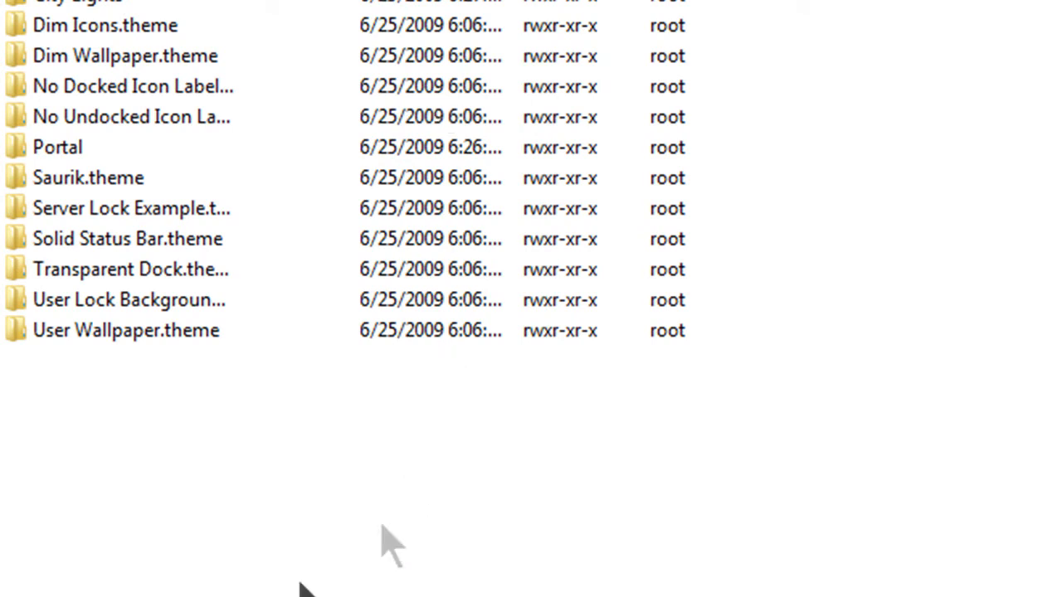